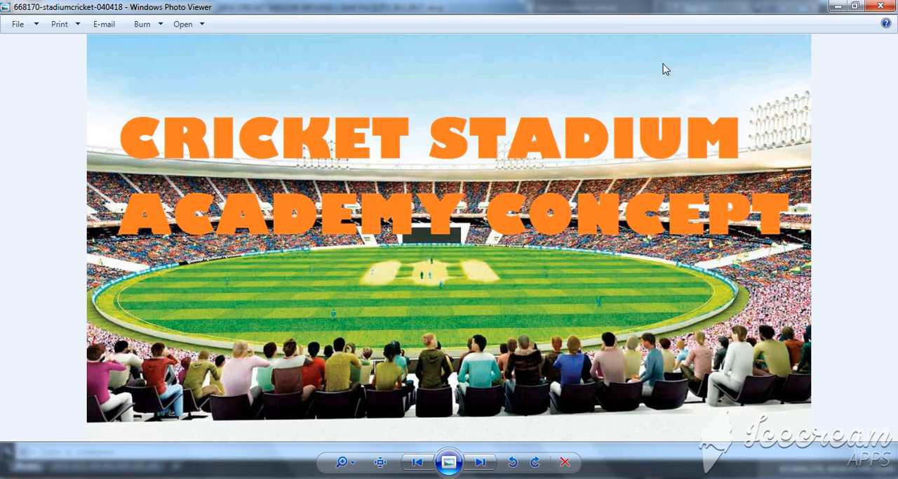
{"action": "mouse_move", "coordinate": [846, 343]}
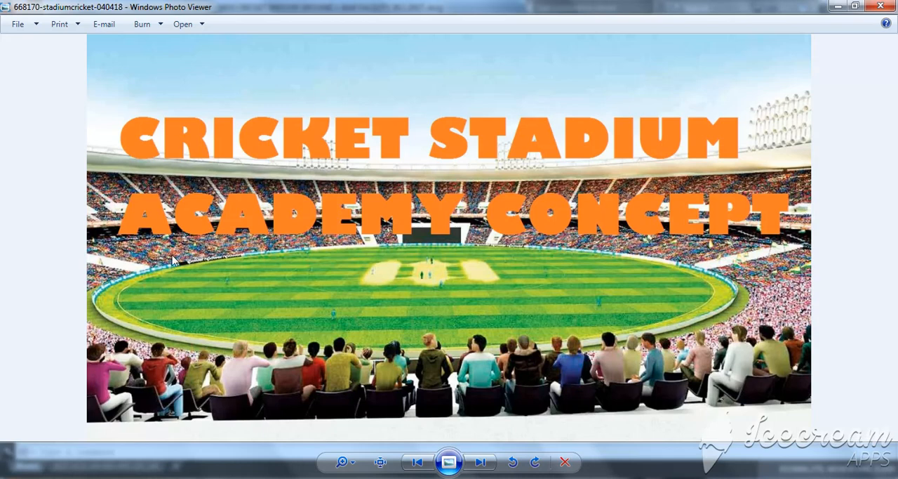
{"action": "mouse_move", "coordinate": [421, 90]}
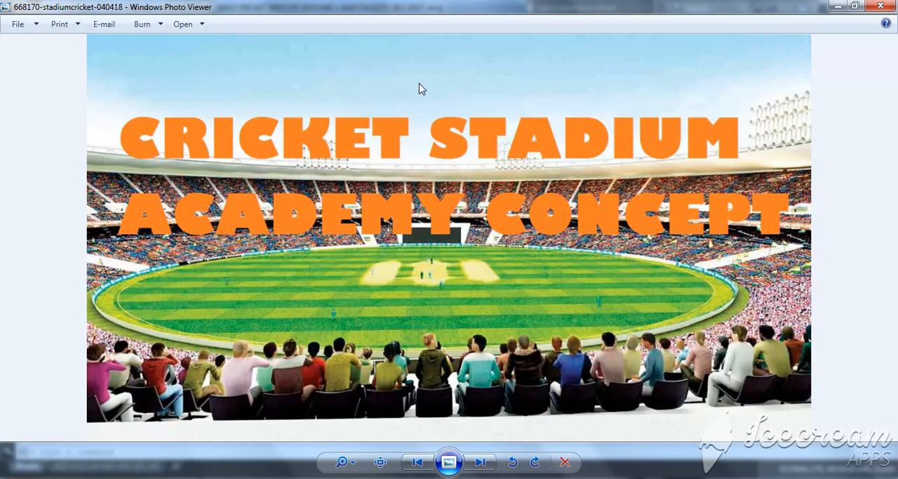
{"action": "mouse_move", "coordinate": [505, 289]}
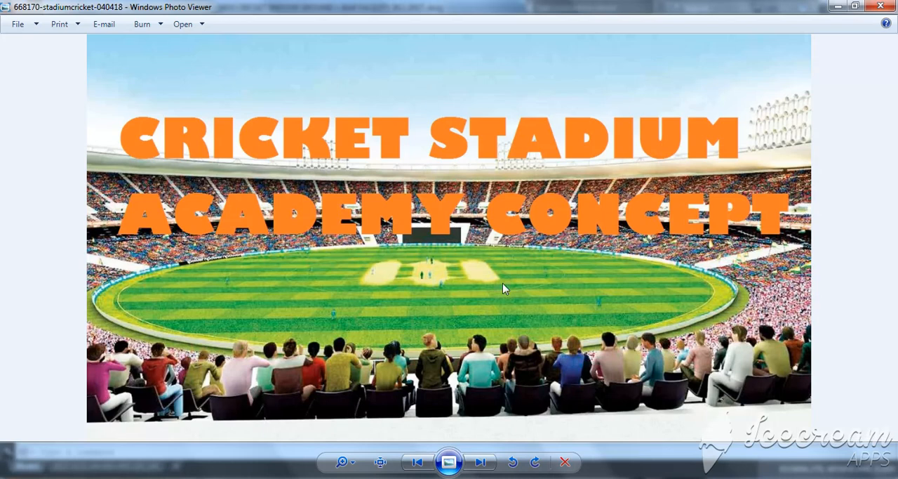
{"action": "mouse_move", "coordinate": [503, 278]}
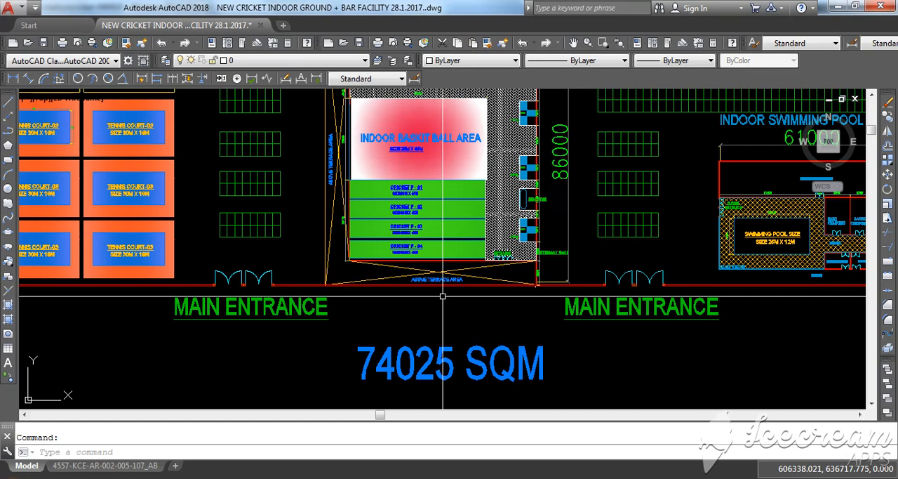
{"action": "mouse_move", "coordinate": [433, 295]}
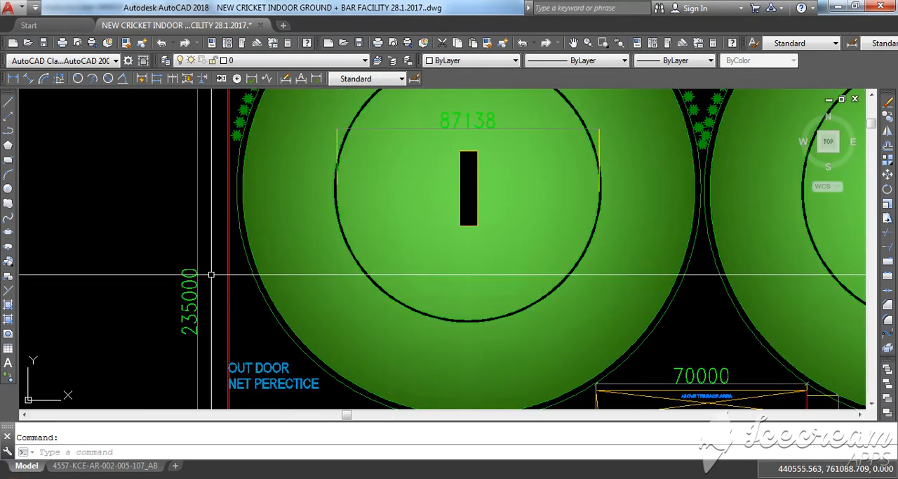
{"action": "scroll", "scroll_direction": "down", "scroll_amount": 3}
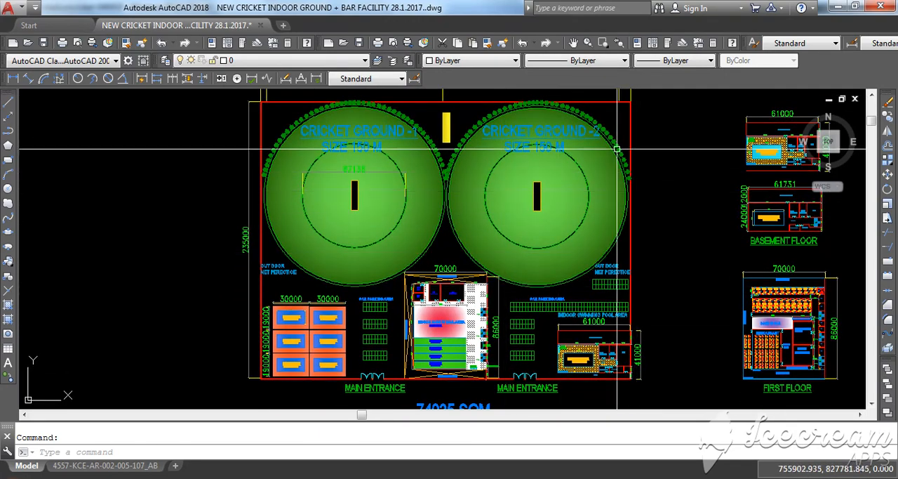
{"action": "scroll", "scroll_direction": "down", "scroll_amount": 3}
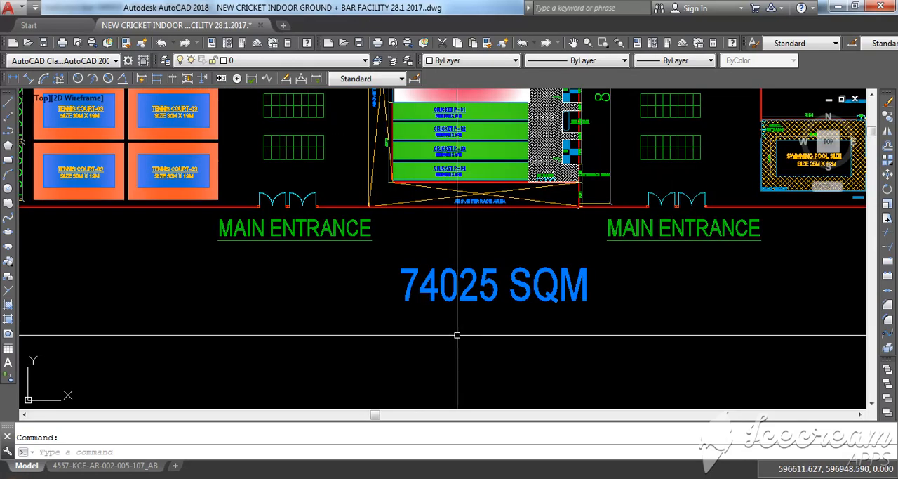
{"action": "mouse_move", "coordinate": [553, 303]}
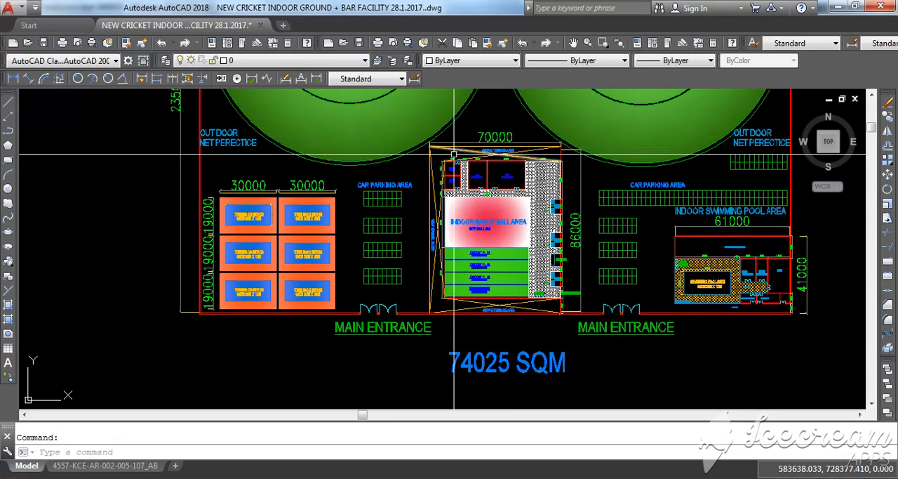
{"action": "mouse_move", "coordinate": [545, 351]}
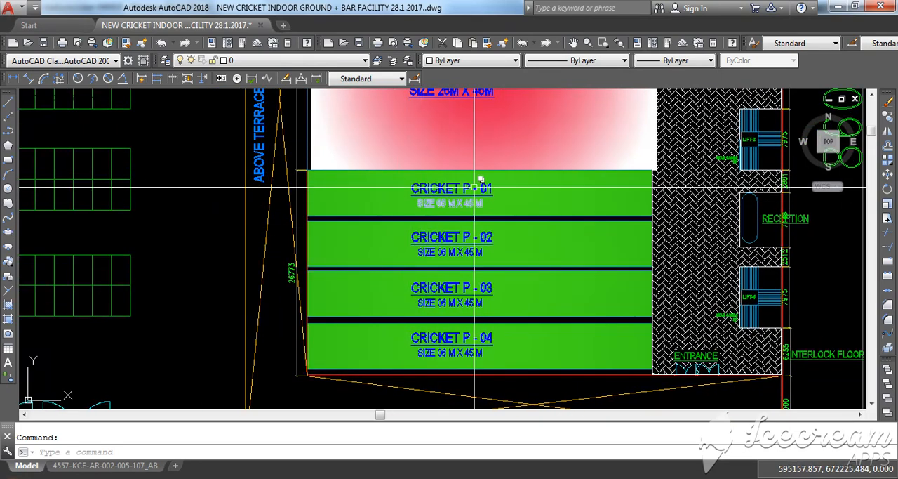
{"action": "scroll", "scroll_direction": "down", "scroll_amount": 3}
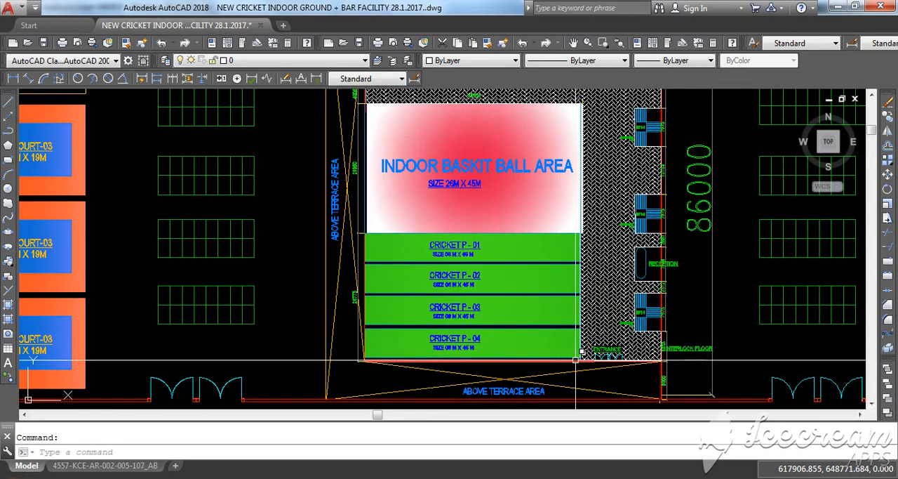
{"action": "scroll", "scroll_direction": "down", "scroll_amount": 3}
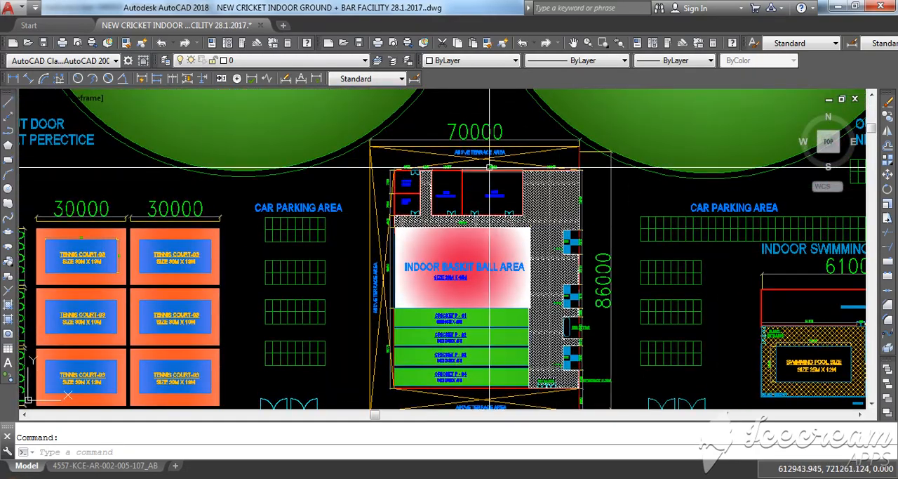
{"action": "scroll", "scroll_direction": "down", "scroll_amount": 3}
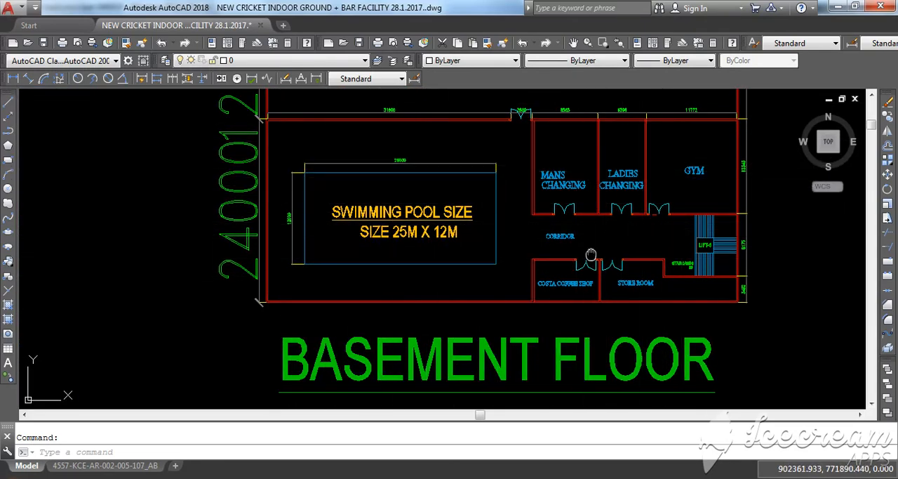
{"action": "scroll", "scroll_direction": "down", "scroll_amount": 3}
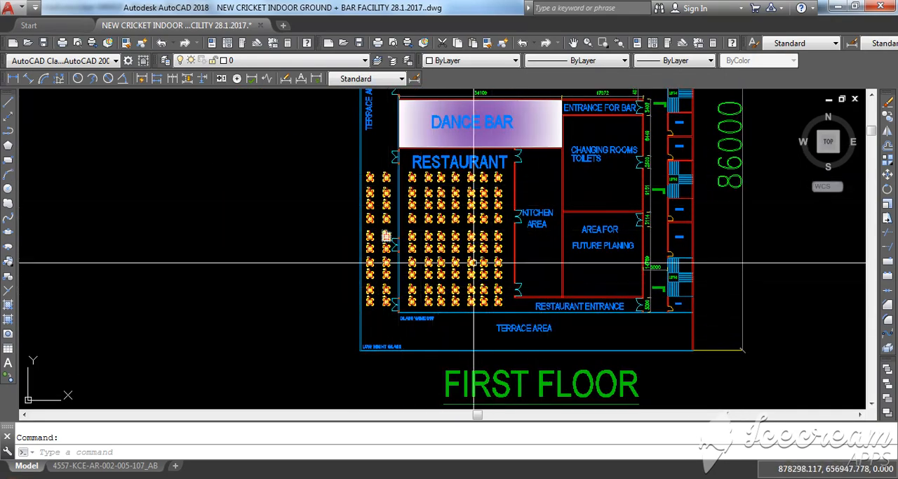
{"action": "mouse_move", "coordinate": [592, 253]}
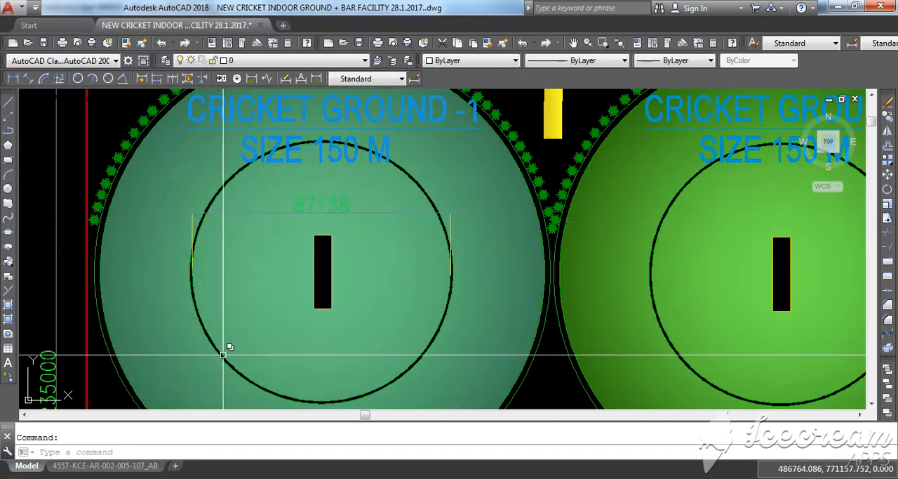
{"action": "scroll", "scroll_direction": "down", "scroll_amount": 3}
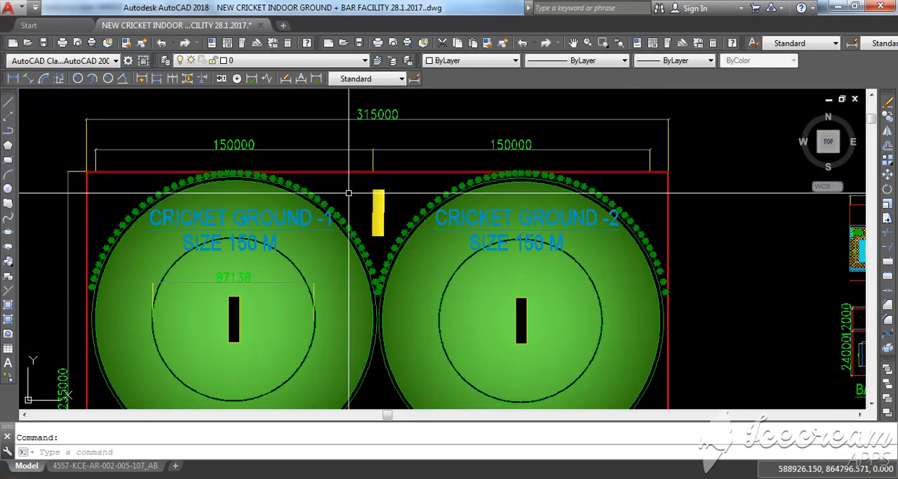
{"action": "scroll", "scroll_direction": "down", "scroll_amount": 3}
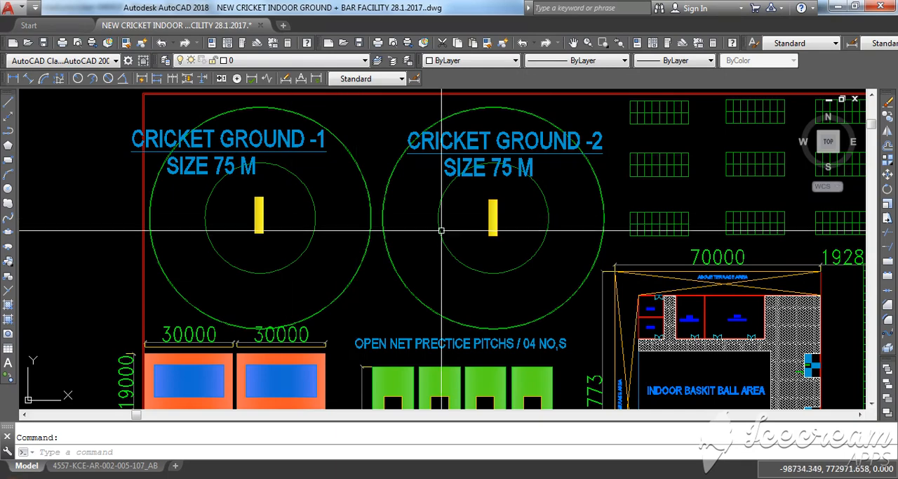
{"action": "scroll", "scroll_direction": "down", "scroll_amount": 3}
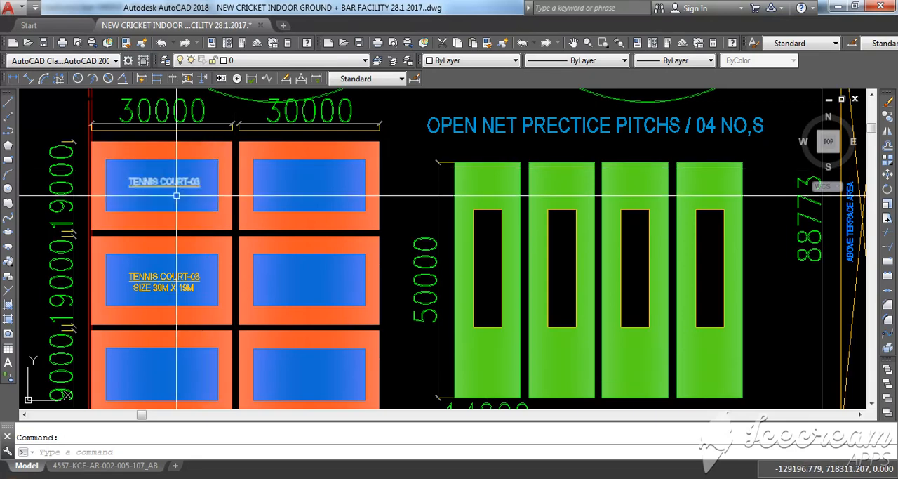
{"action": "scroll", "scroll_direction": "down", "scroll_amount": 3}
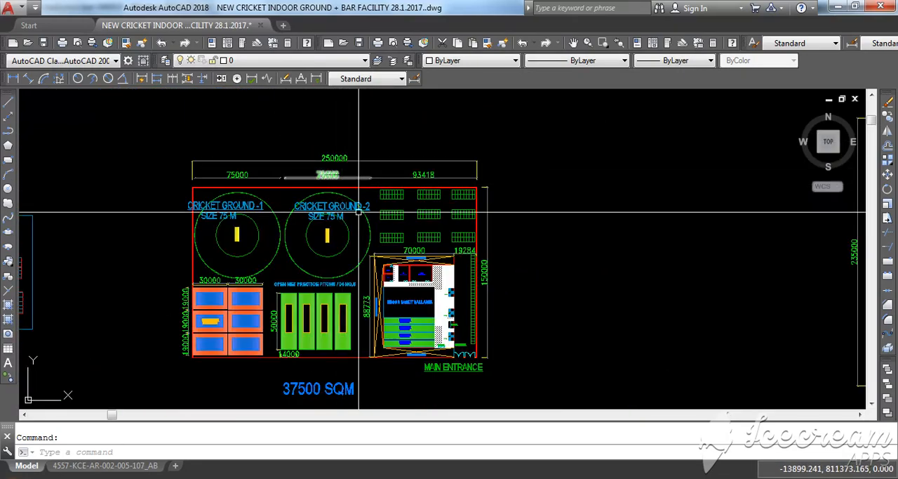
{"action": "mouse_move", "coordinate": [228, 271]}
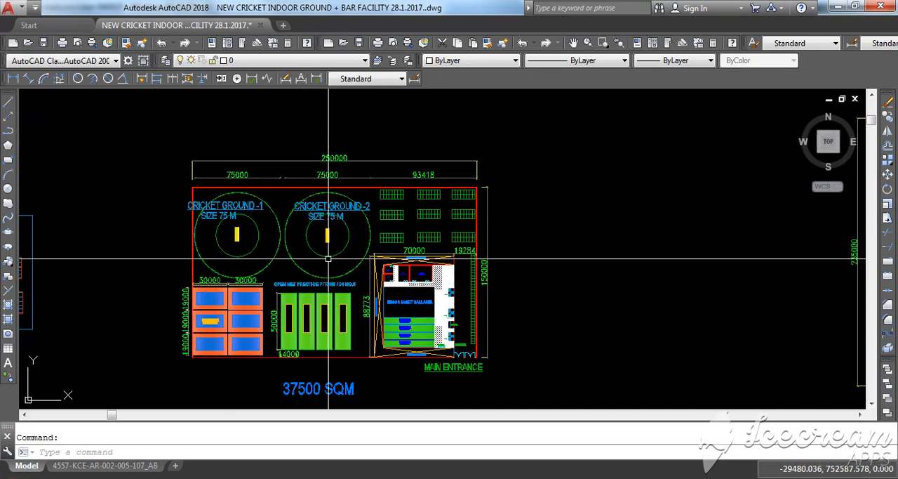
{"action": "mouse_move", "coordinate": [317, 248]}
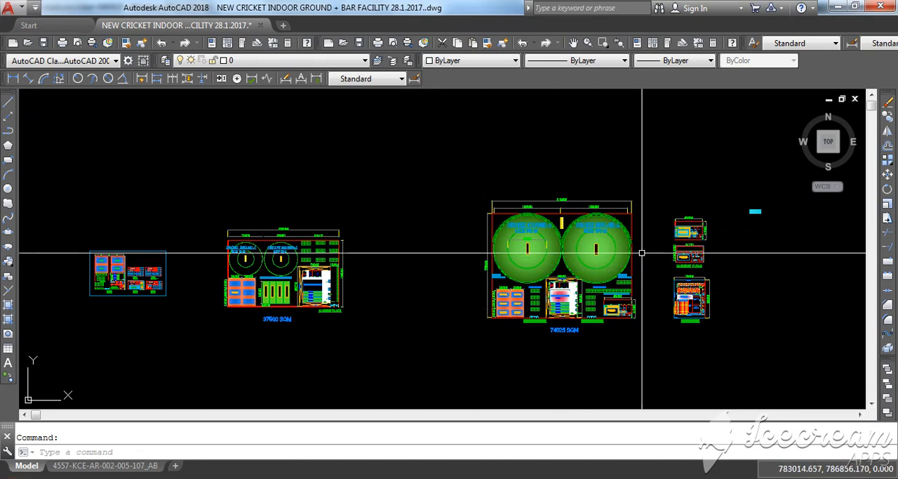
{"action": "mouse_move", "coordinate": [107, 282]}
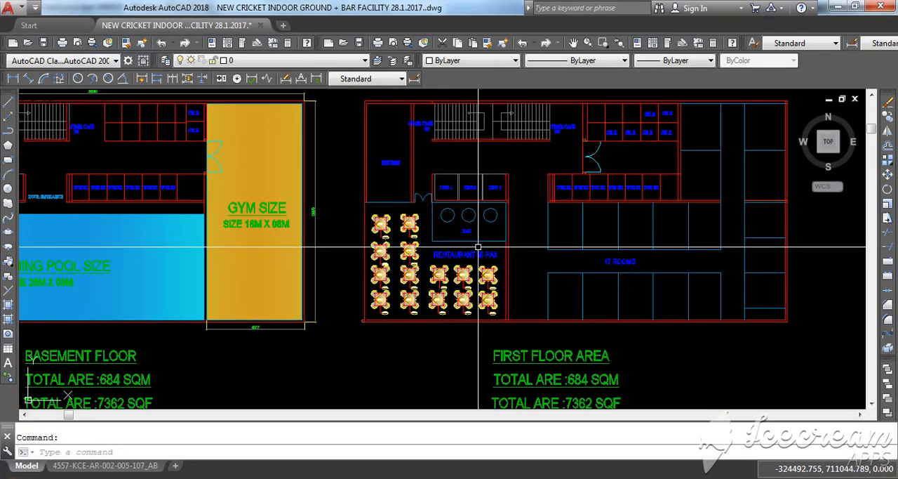
{"action": "scroll", "scroll_direction": "right", "scroll_amount": 3}
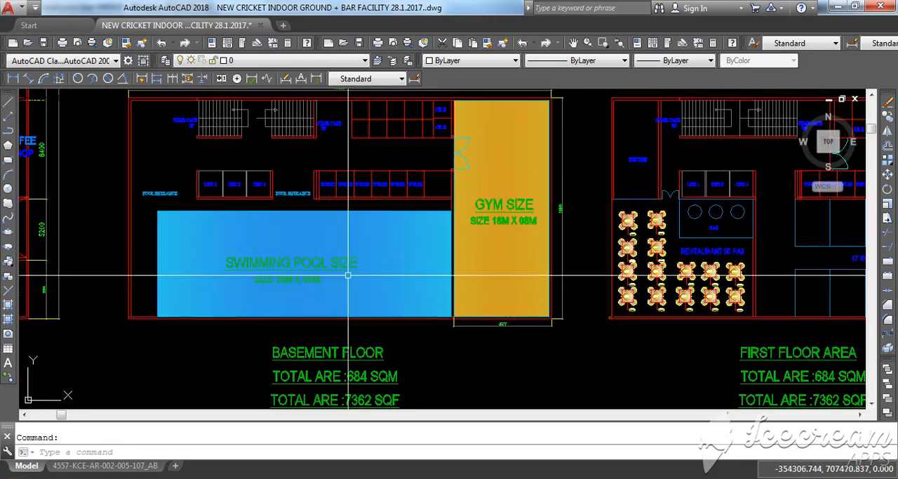